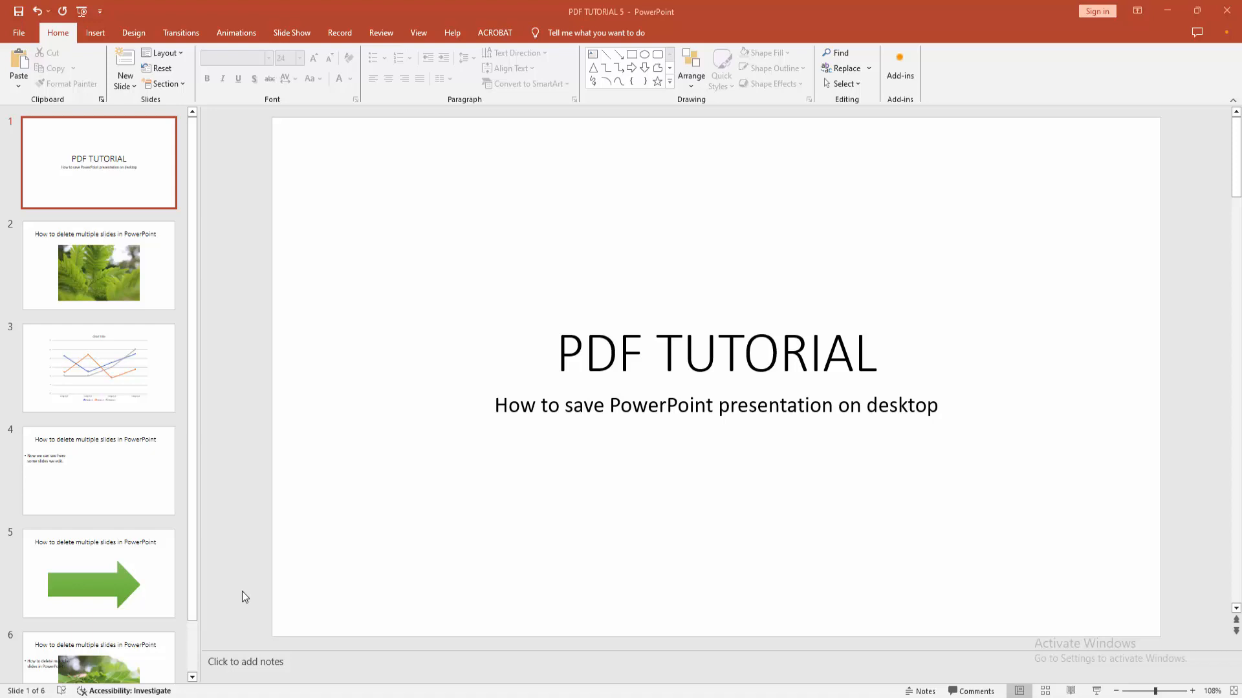
mouse_move(106, 290)
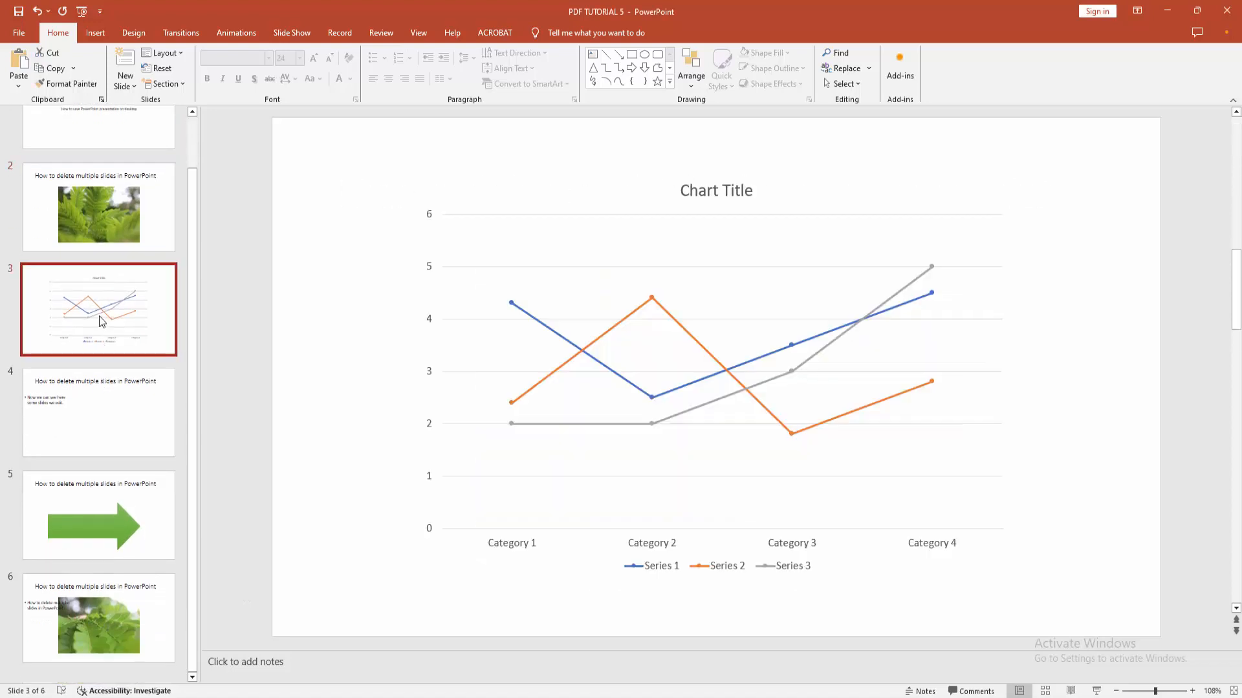
- Review the bullet-text, fern-photo and line-chart slides, then return to slide 1
left_click(134, 516)
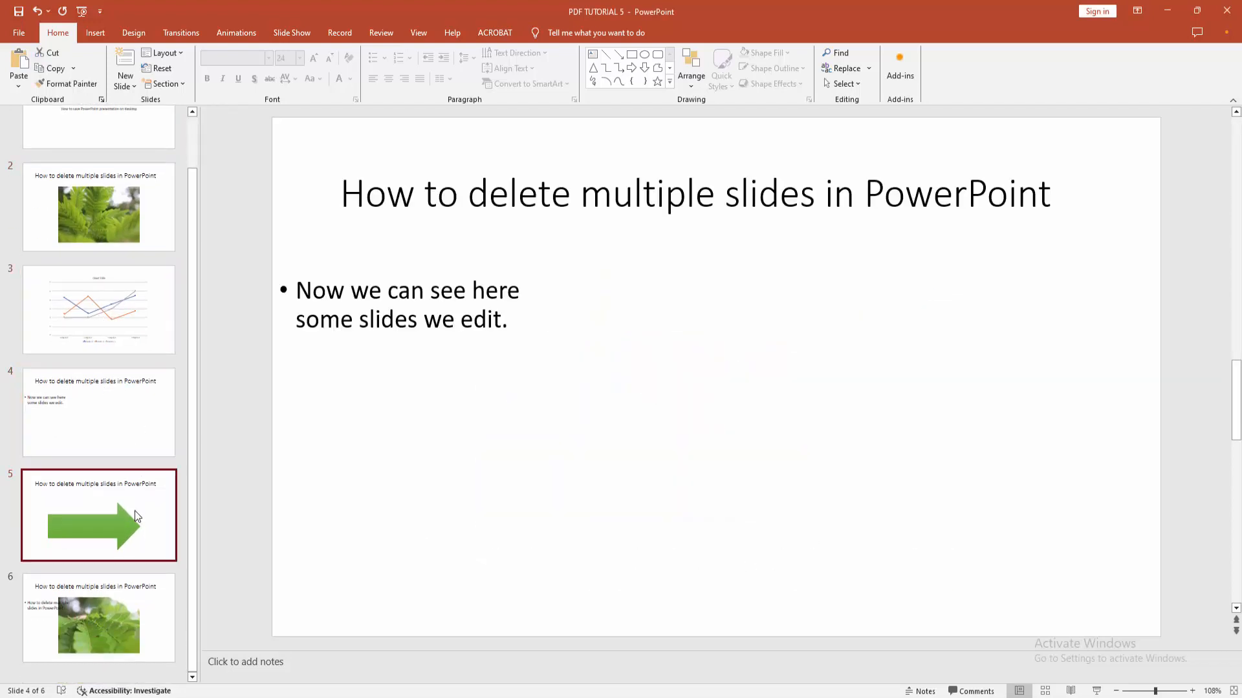
left_click(99, 425)
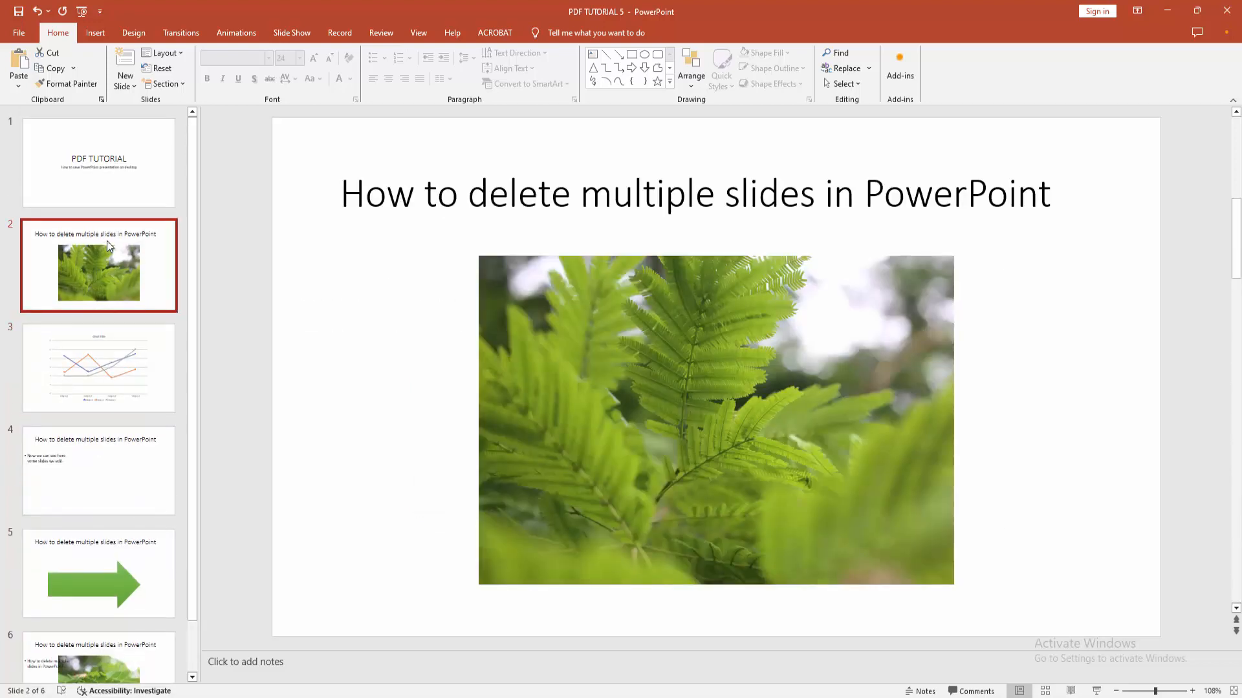
left_click(98, 369)
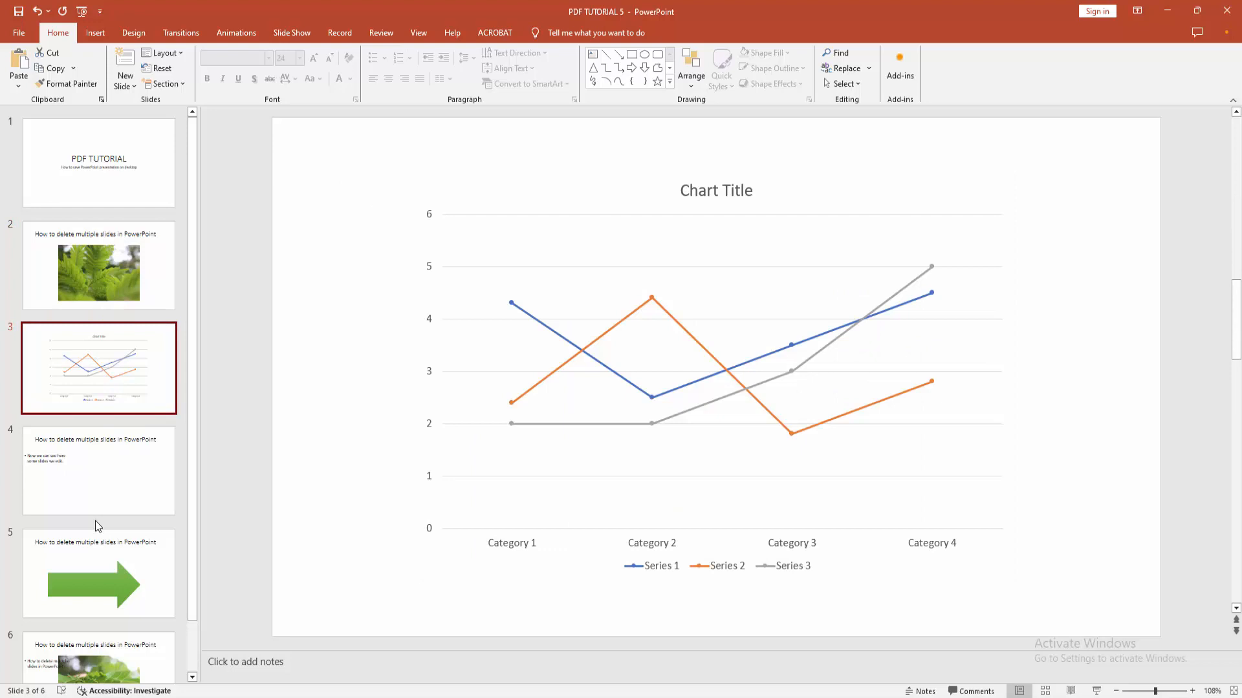
left_click(98, 162)
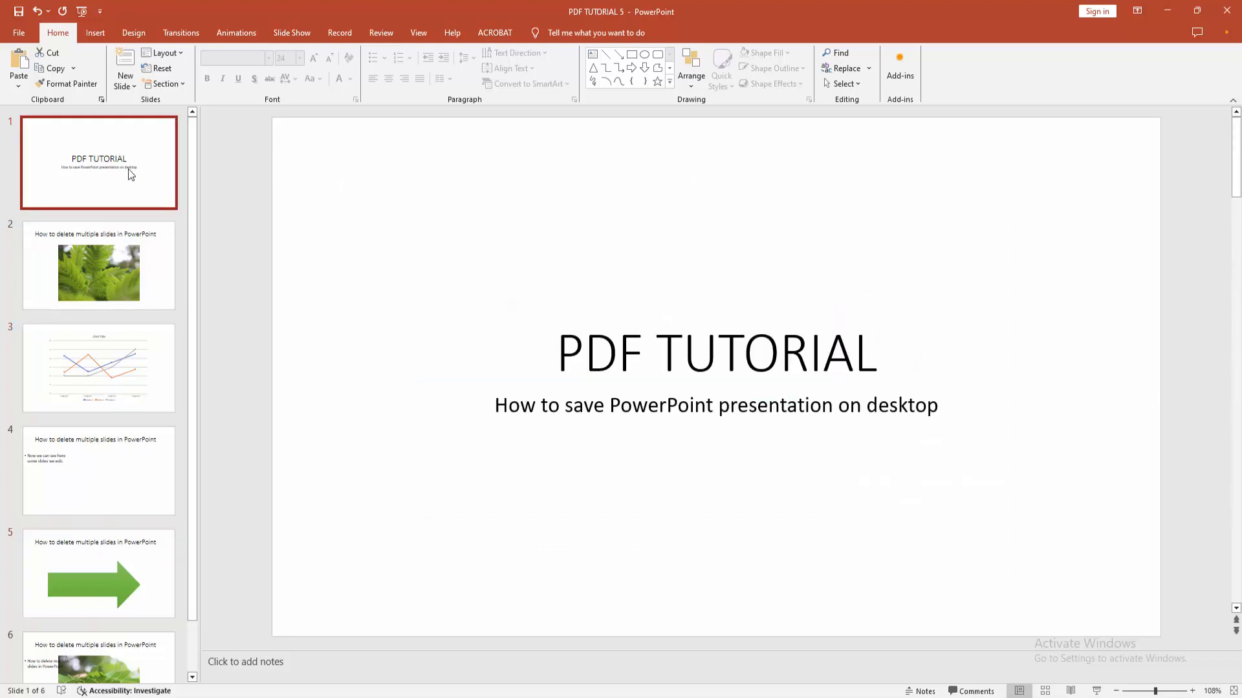
mouse_move(31, 42)
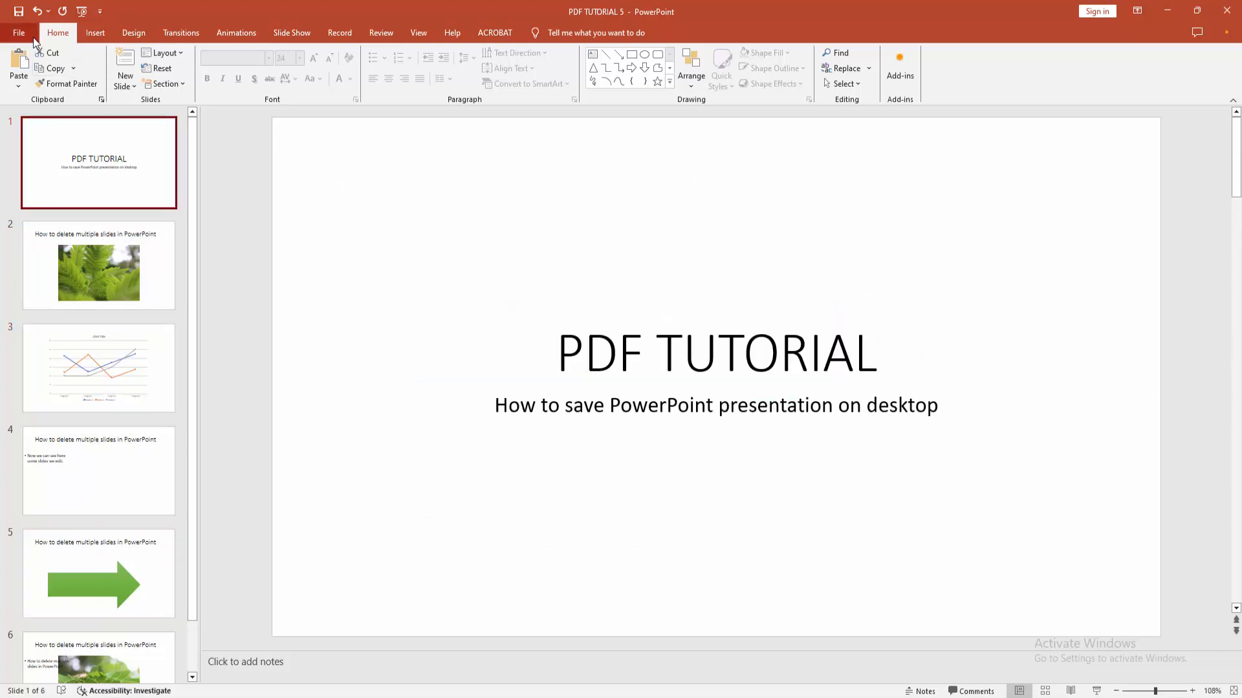
- Reach the Save As dialog via File > Save As > Browse, opening on the Desktop folder
left_click(20, 32)
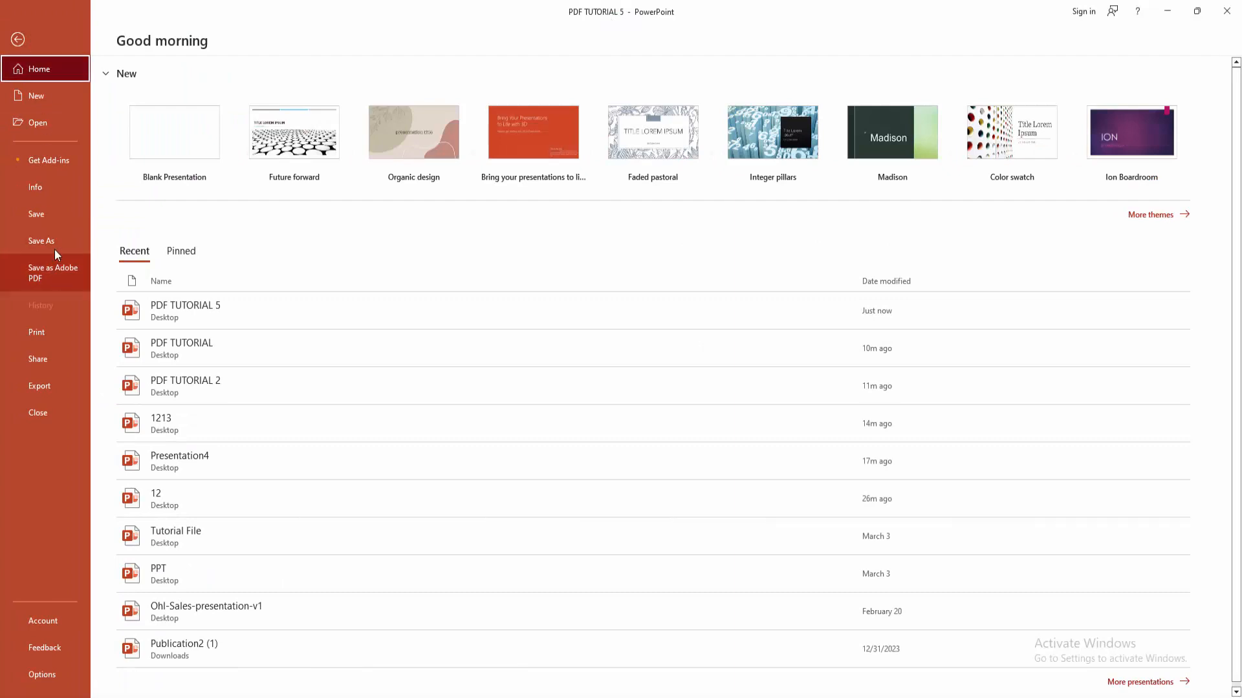
left_click(40, 240)
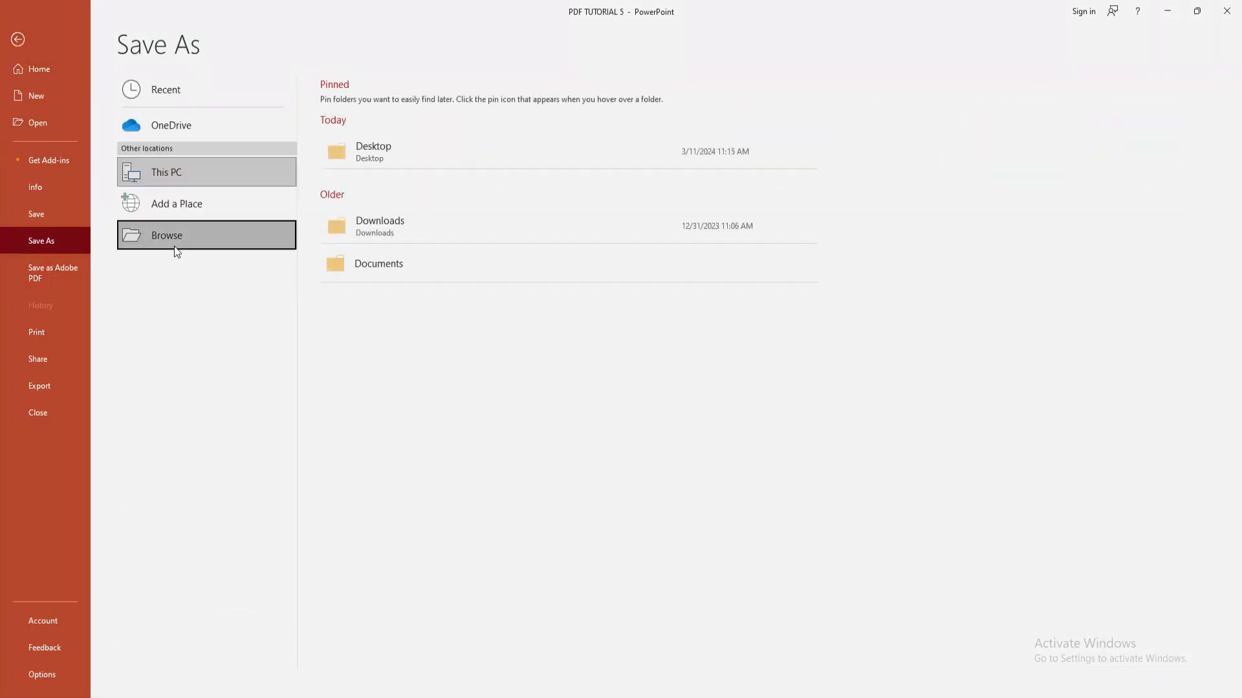
left_click(165, 234)
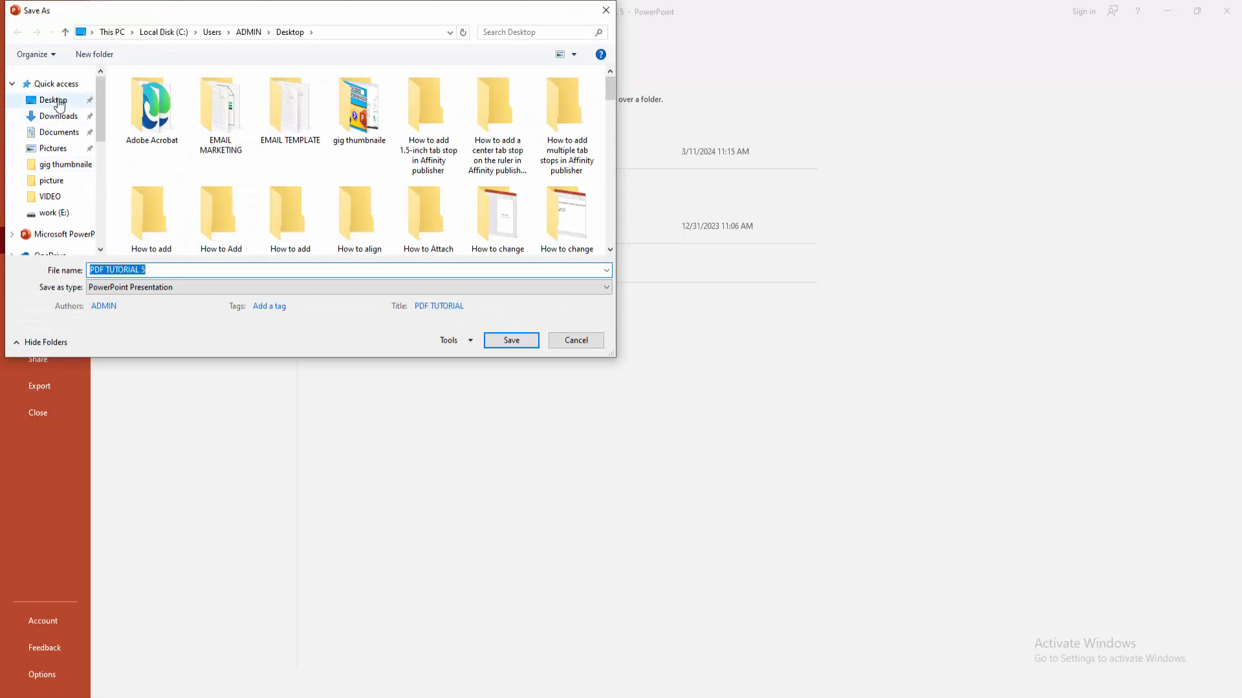
- Save to the Desktop as '12345' in PowerPoint Presentation format
left_click(127, 269)
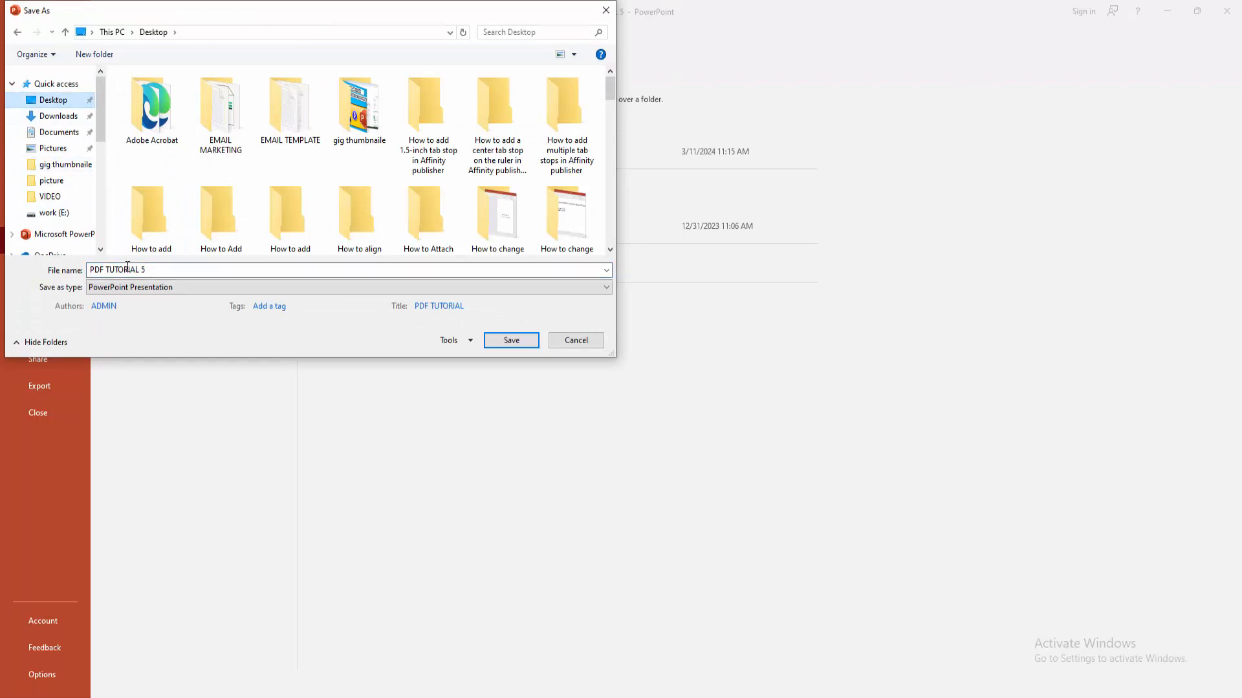
double_click(117, 269)
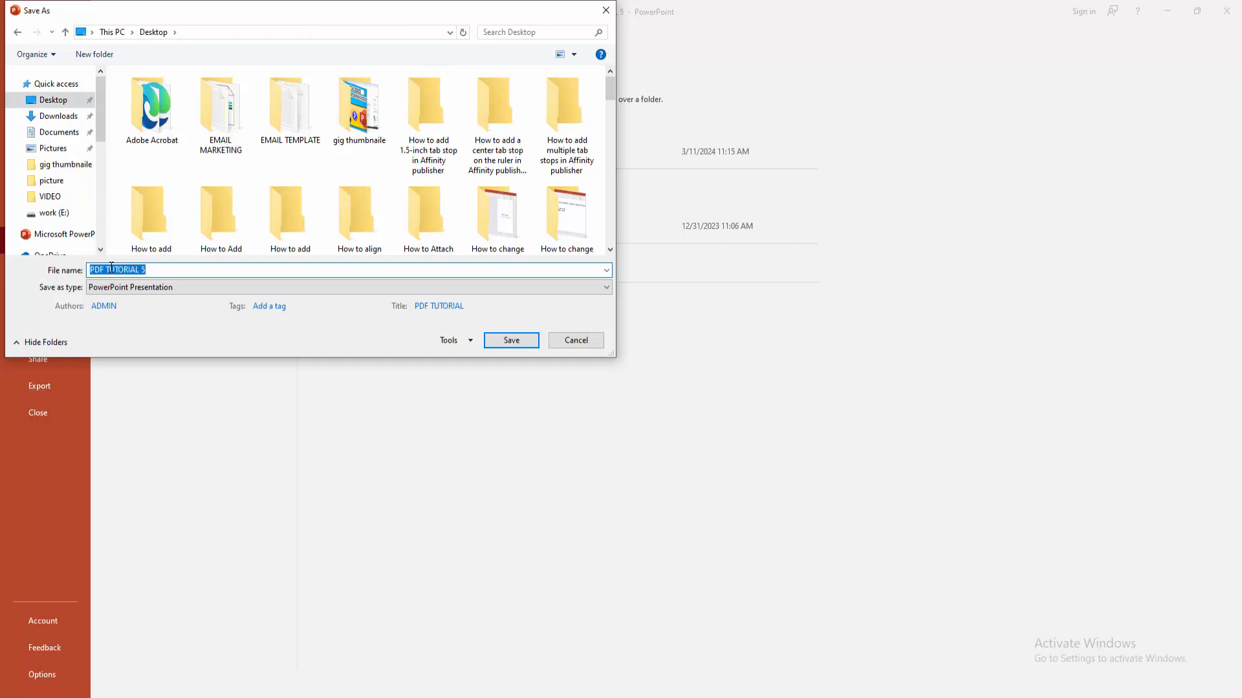
type("12345")
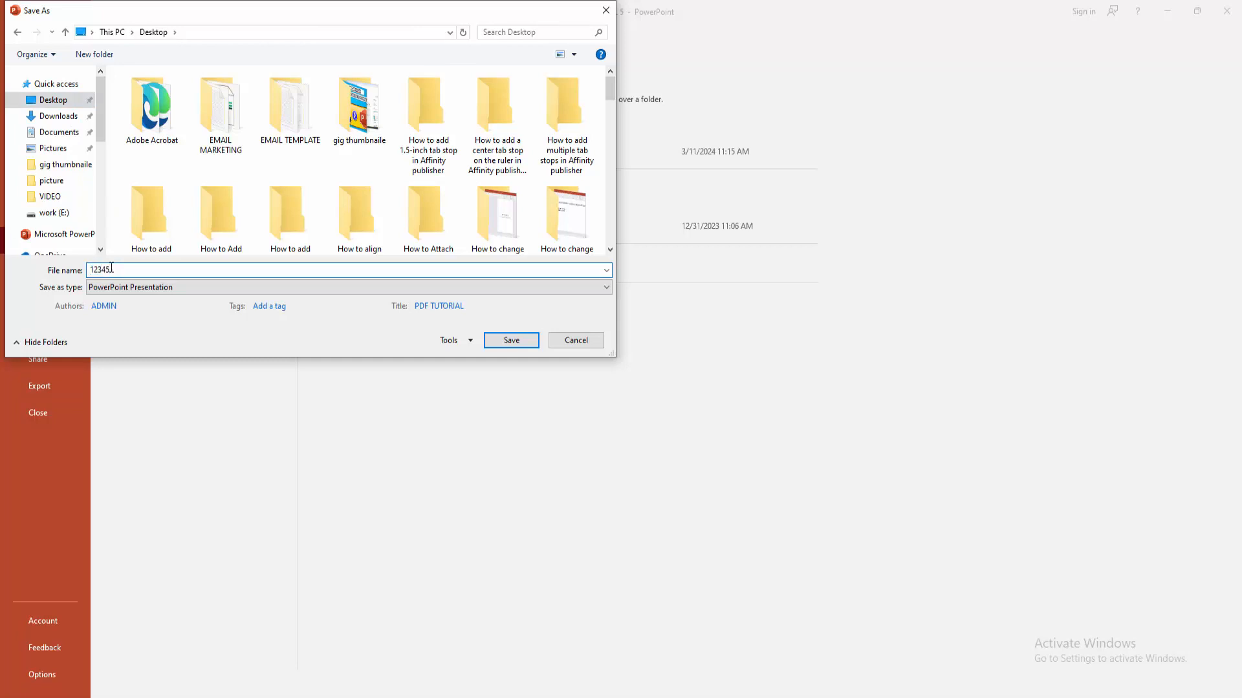
left_click(605, 287)
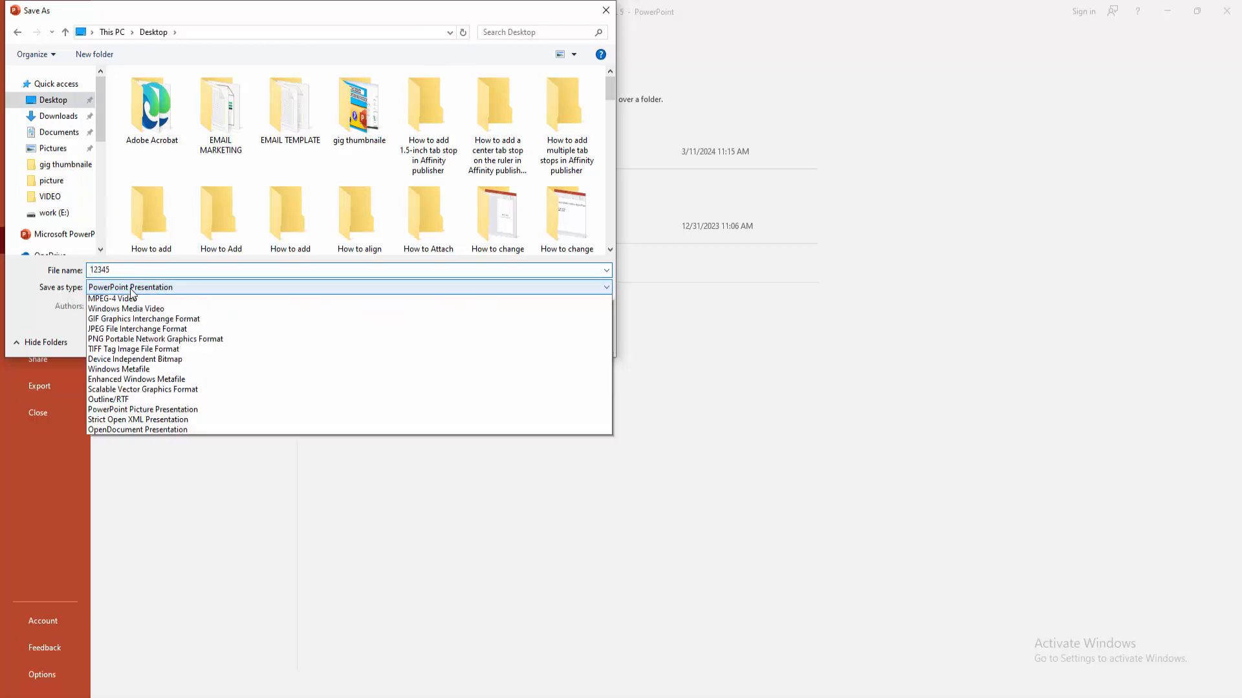
left_click(131, 287)
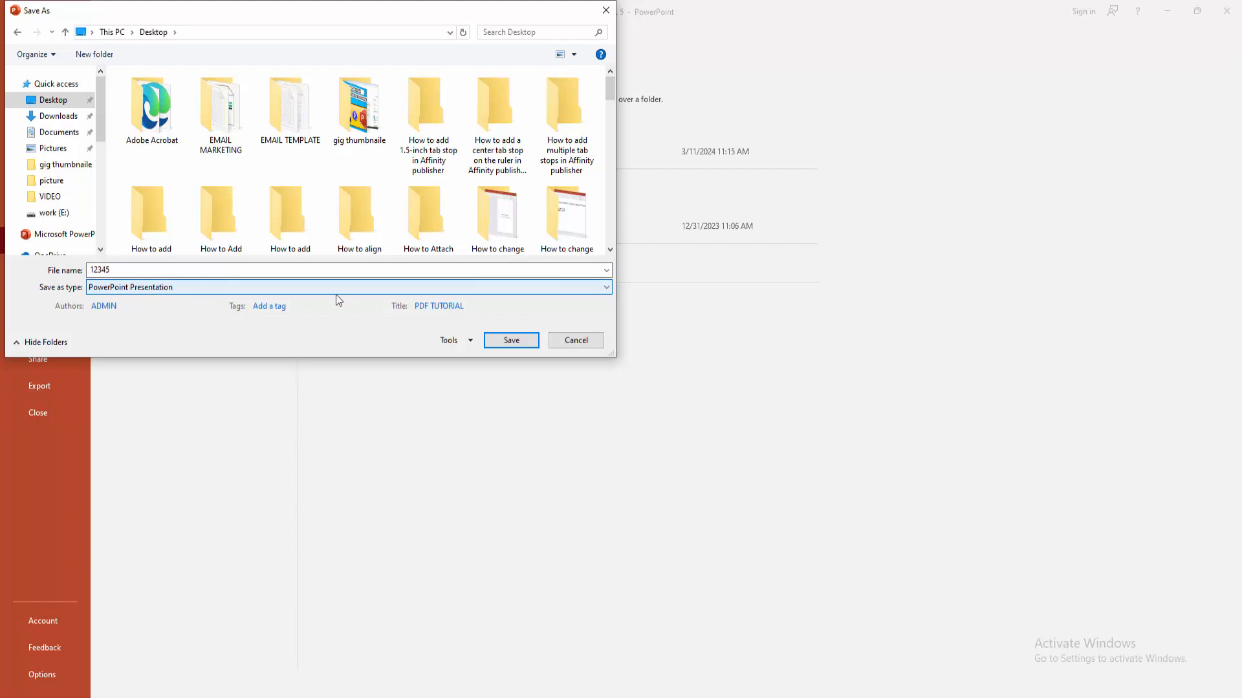
left_click(511, 341)
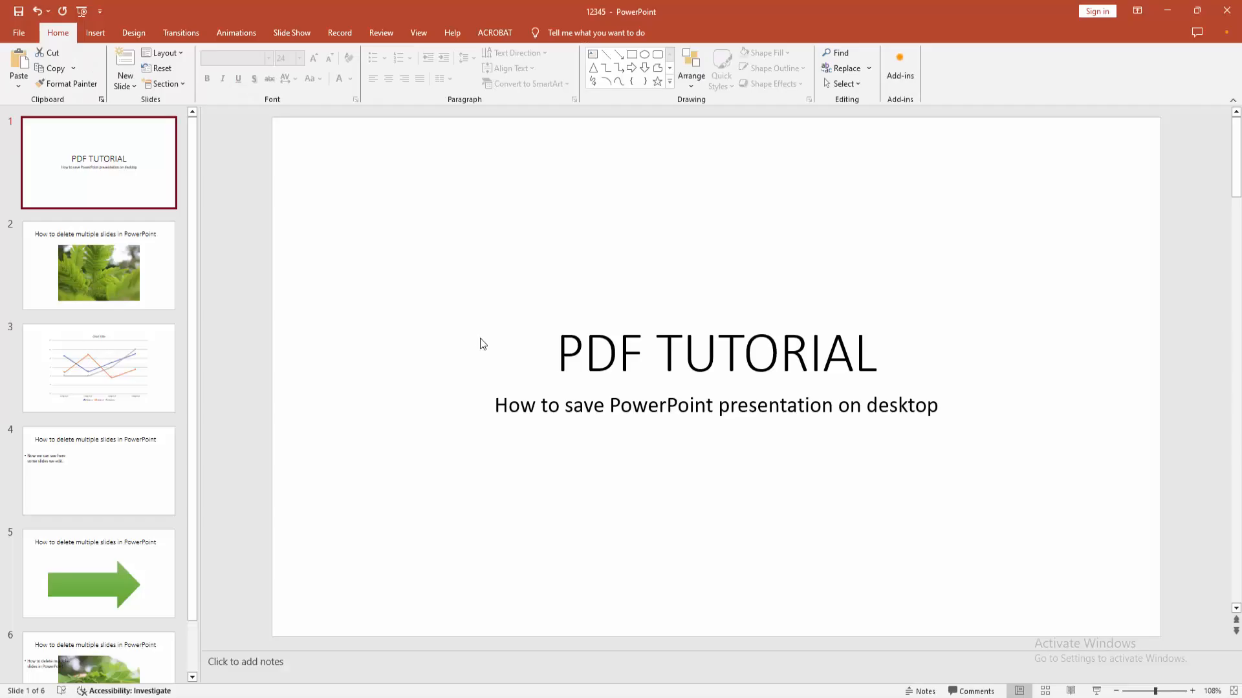
mouse_move(359, 456)
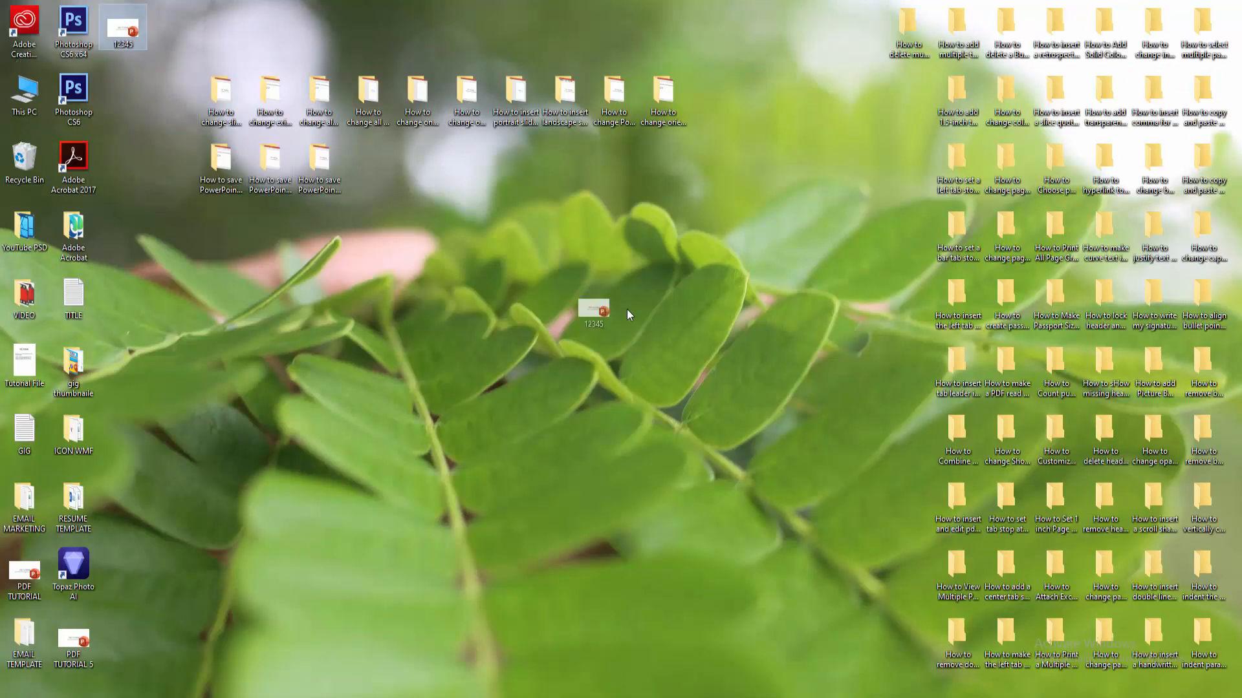
- Drag the 12345 file to the desktop's middle and reopen it in PowerPoint
left_click_drag(592, 308, 613, 303)
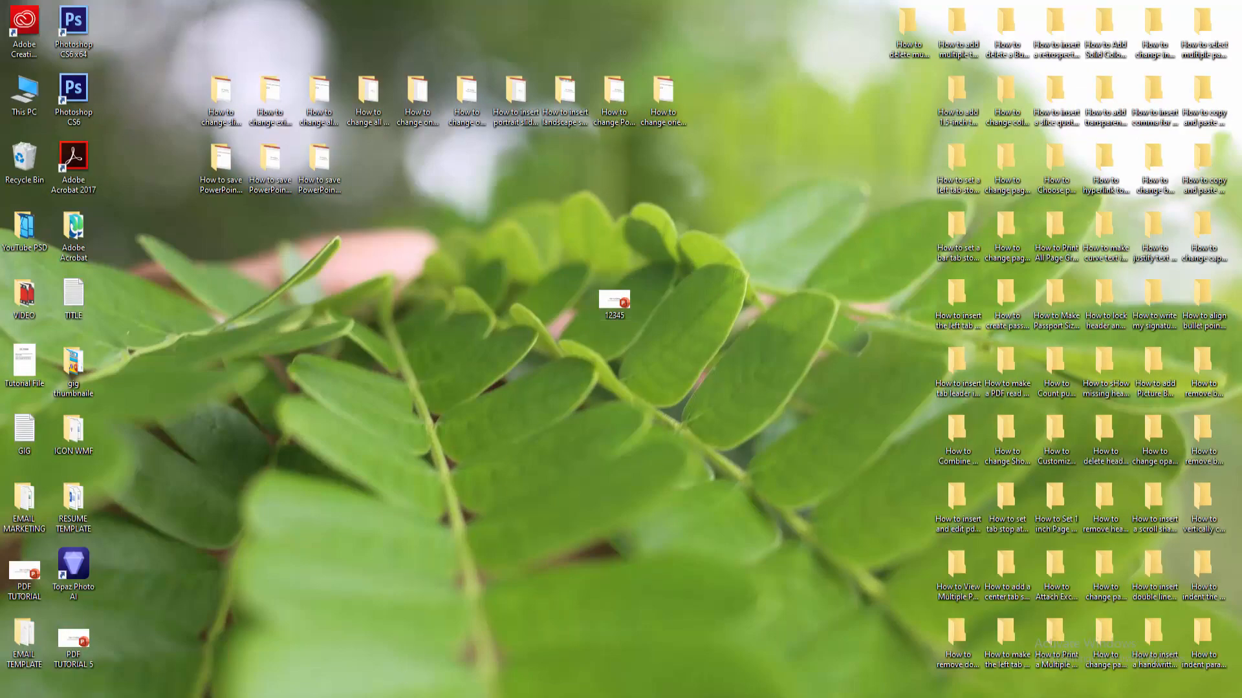
double_click(617, 303)
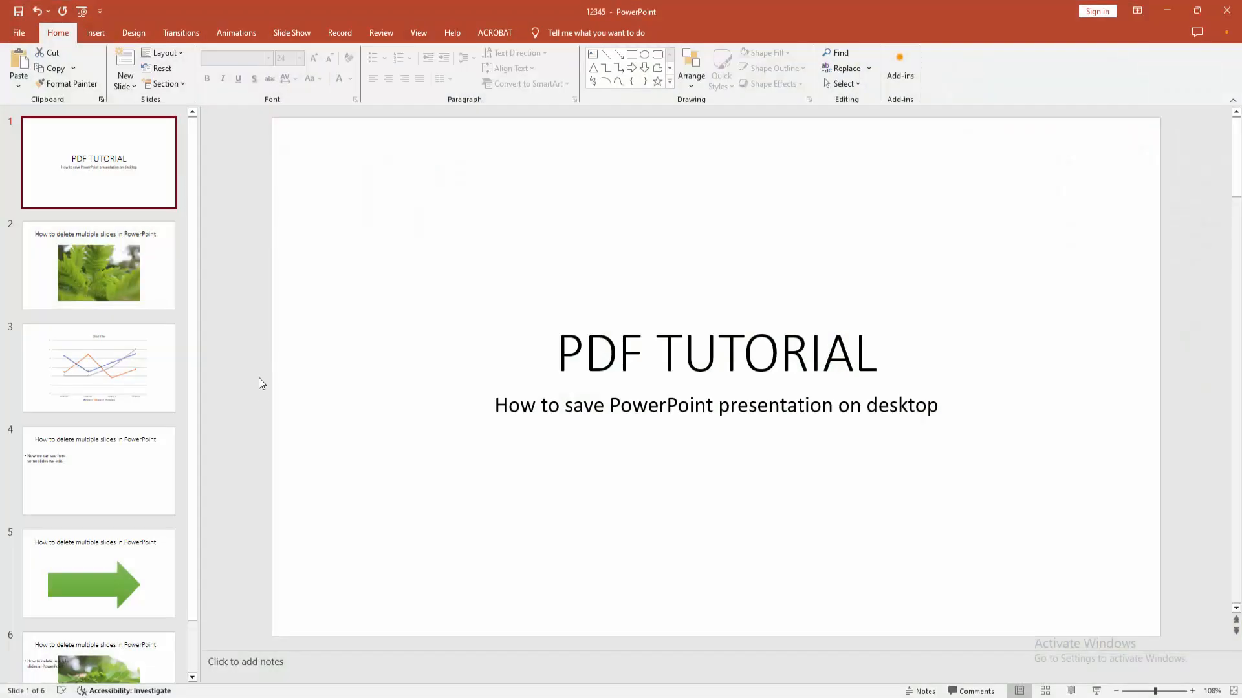